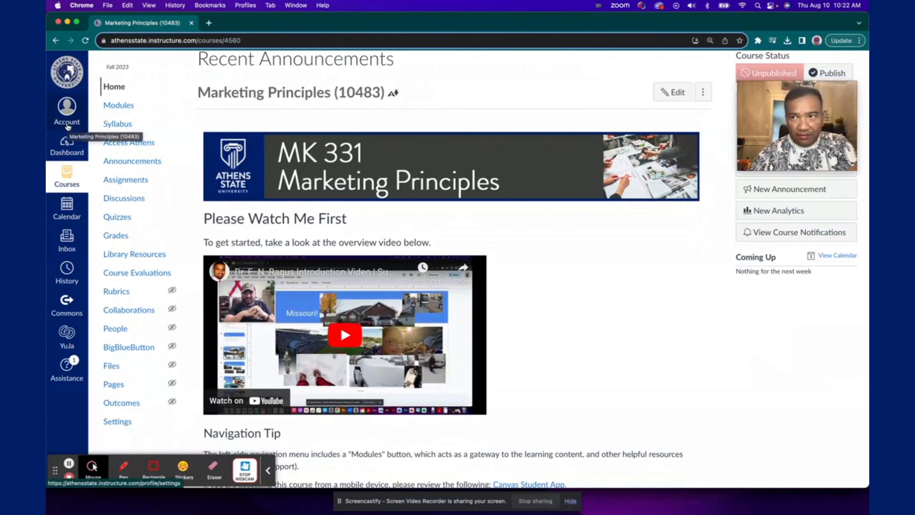
- Go to the account-level Notification Settings page from the Account tray
{"action": "left_click", "coordinate": [67, 111]}
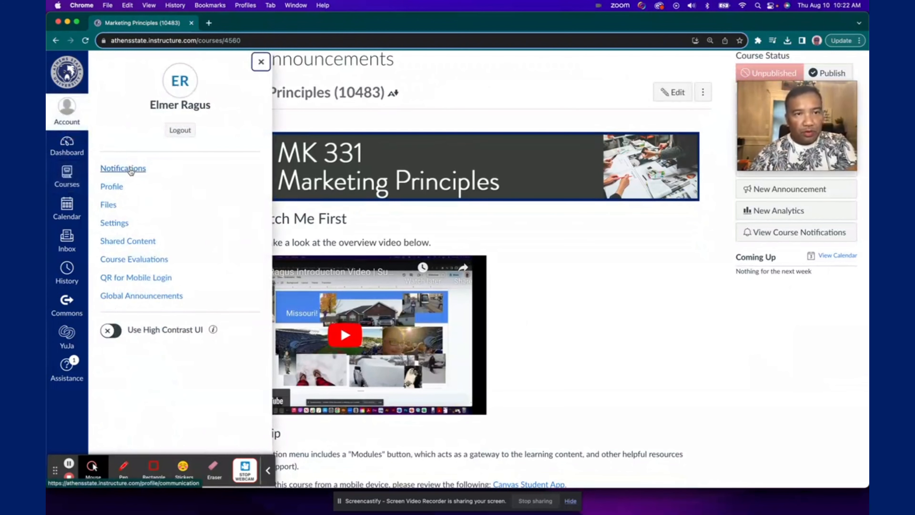
{"action": "left_click", "coordinate": [122, 168]}
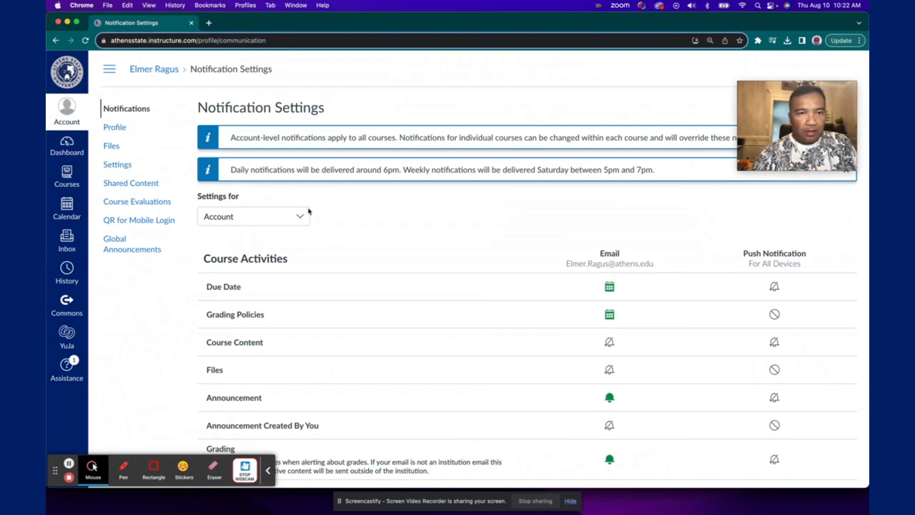
{"action": "mouse_move", "coordinate": [296, 222]}
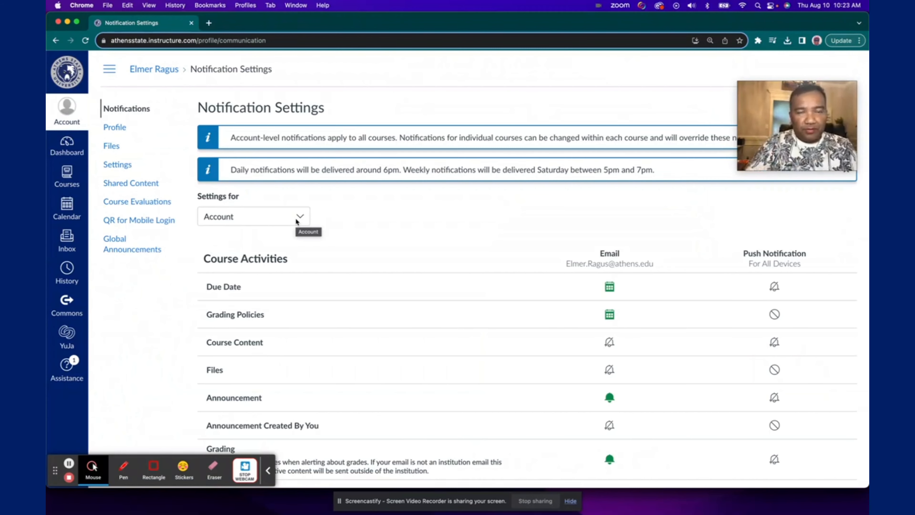
{"action": "scroll", "scroll_direction": "down", "scroll_amount": 3}
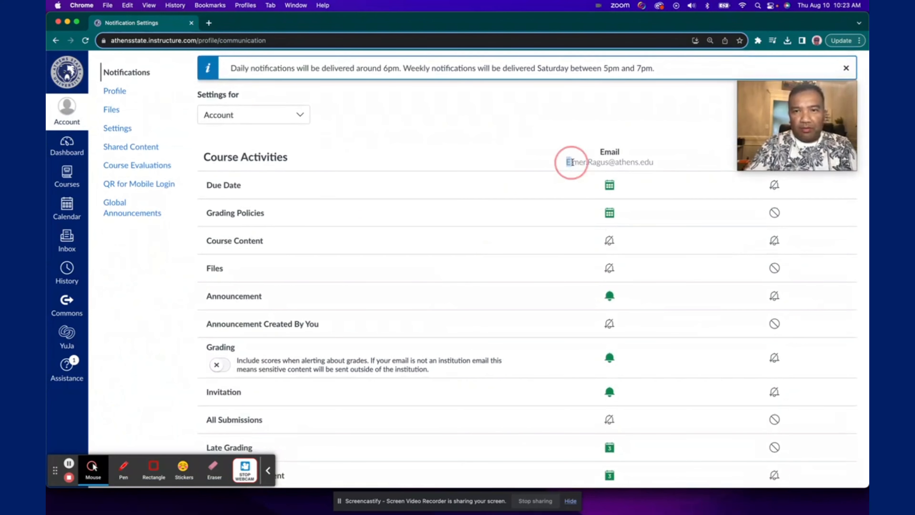
{"action": "double_click", "coordinate": [609, 162]}
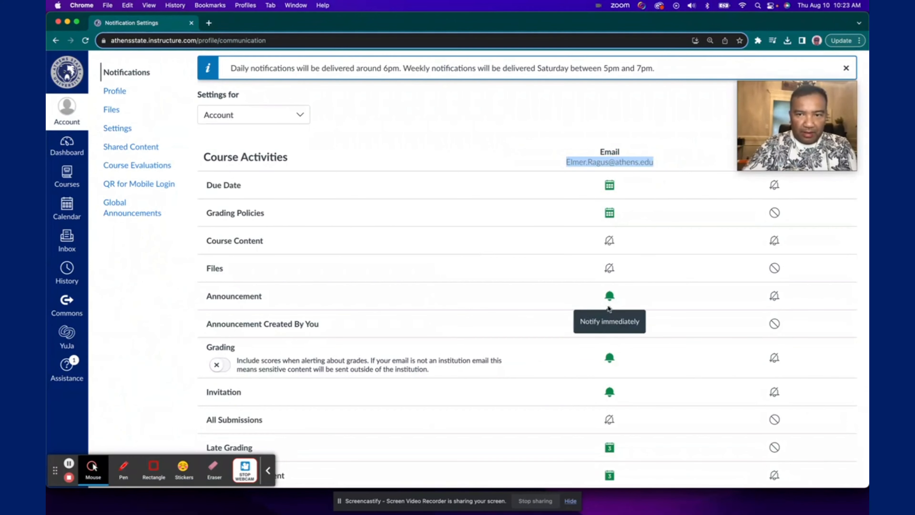
{"action": "scroll", "scroll_direction": "down", "scroll_amount": 3}
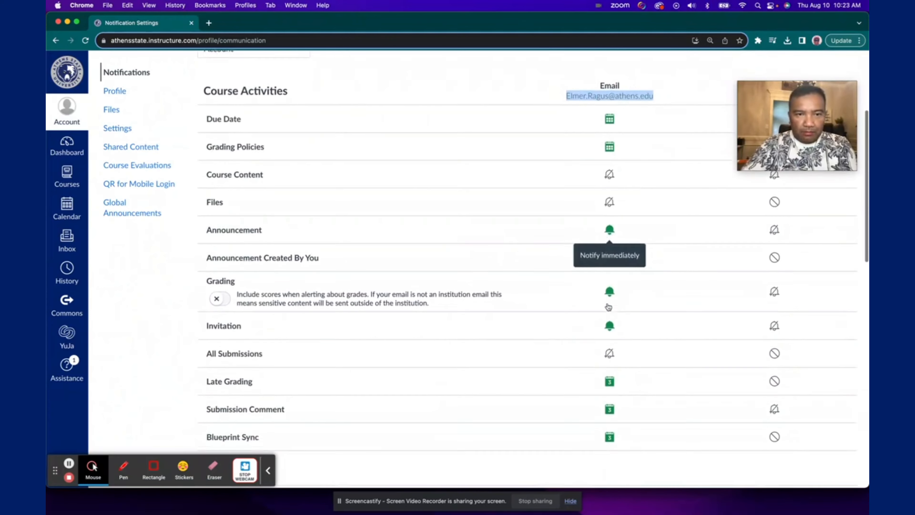
{"action": "scroll", "scroll_direction": "down", "scroll_amount": 3}
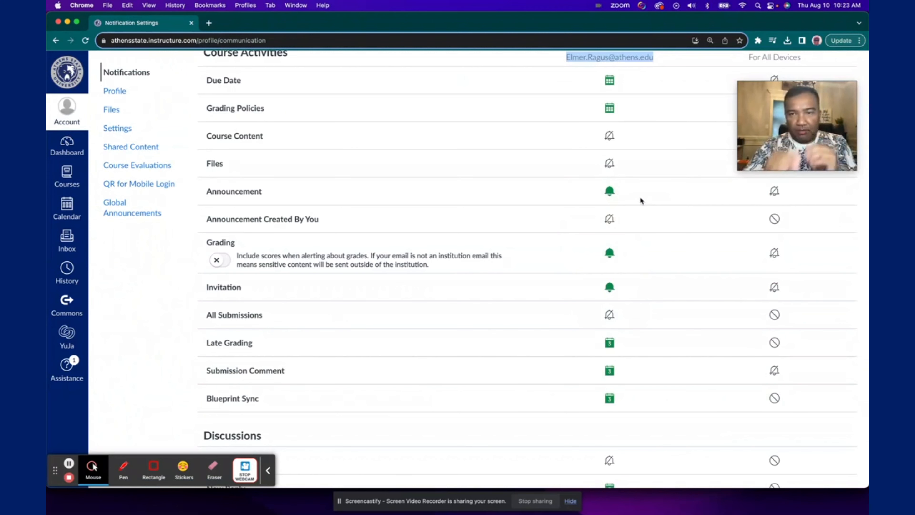
{"action": "mouse_move", "coordinate": [609, 190]}
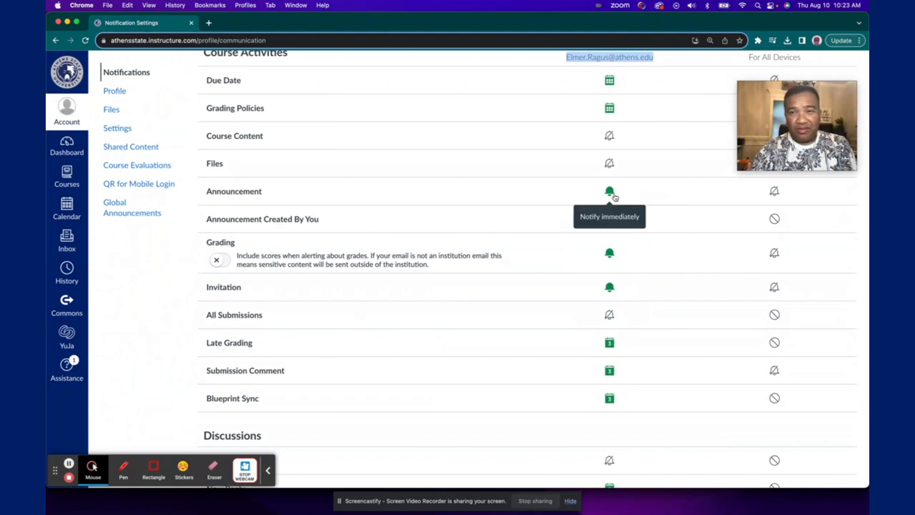
- Set Announcement email alerts to Notify immediately
{"action": "left_click", "coordinate": [609, 190]}
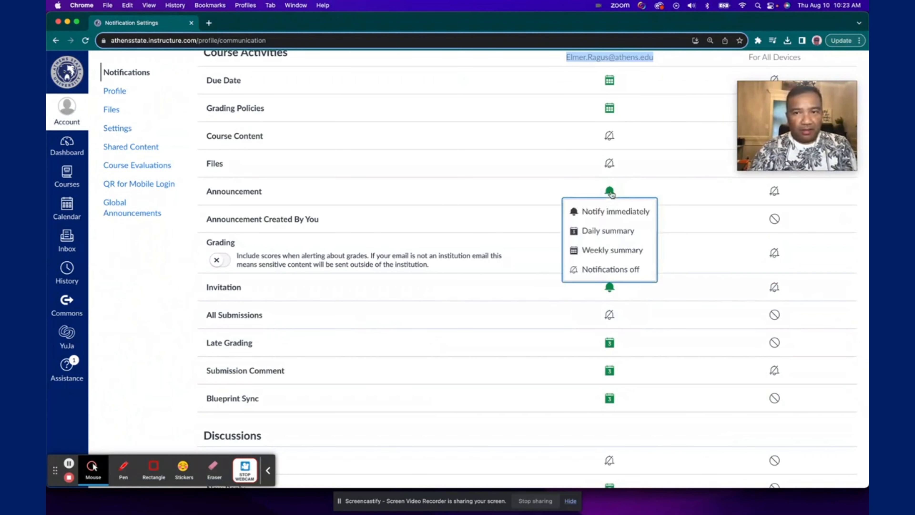
{"action": "mouse_move", "coordinate": [614, 211]}
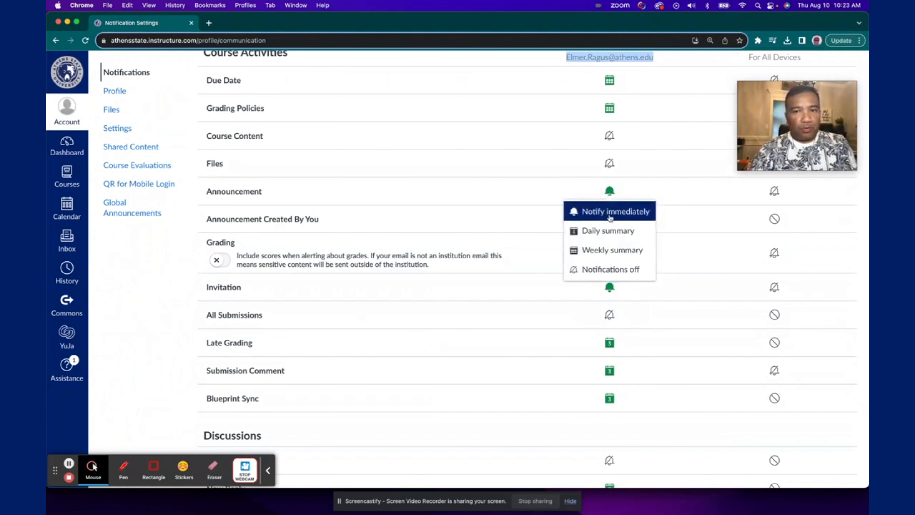
{"action": "left_click", "coordinate": [615, 211]}
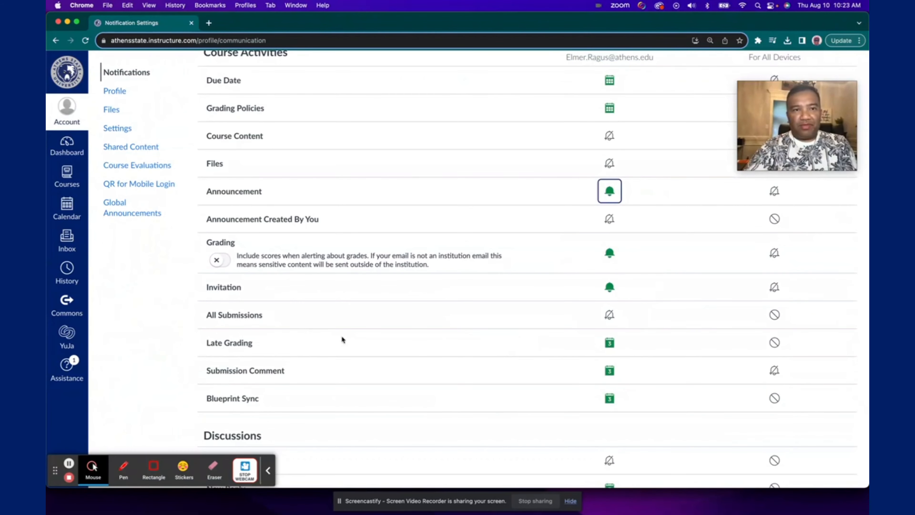
{"action": "scroll", "scroll_direction": "down", "scroll_amount": 3}
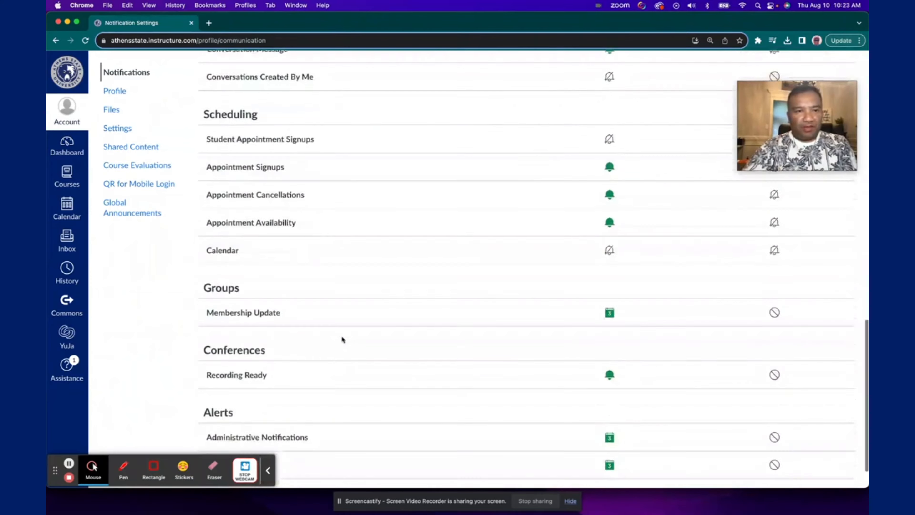
{"action": "scroll", "scroll_direction": "up", "scroll_amount": 3}
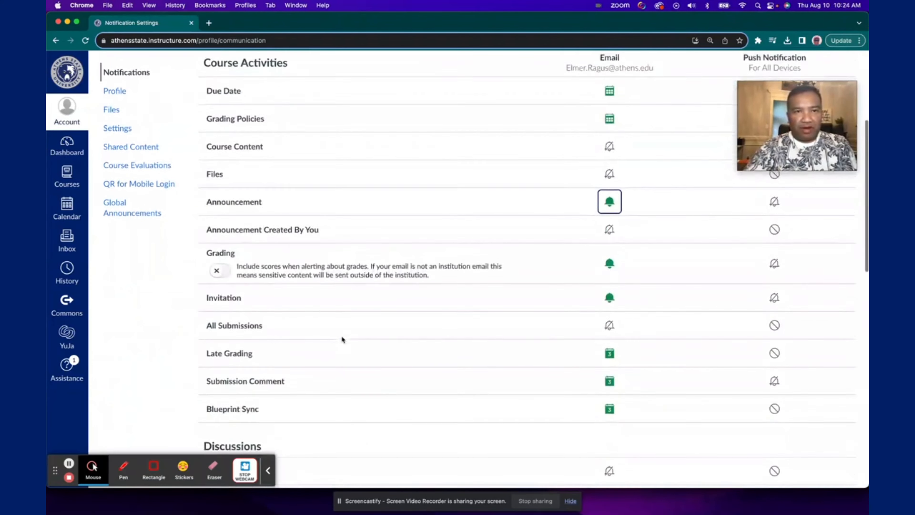
{"action": "scroll", "scroll_direction": "down", "scroll_amount": 3}
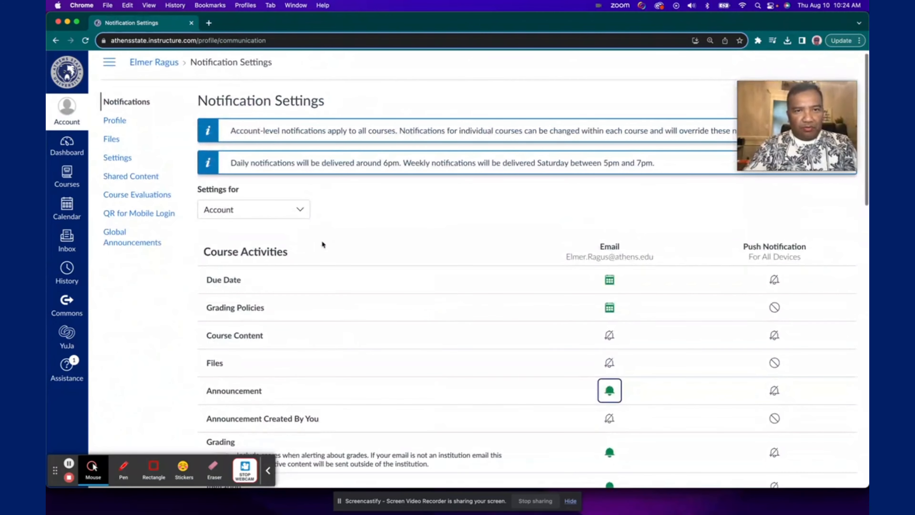
{"action": "left_click", "coordinate": [253, 209]}
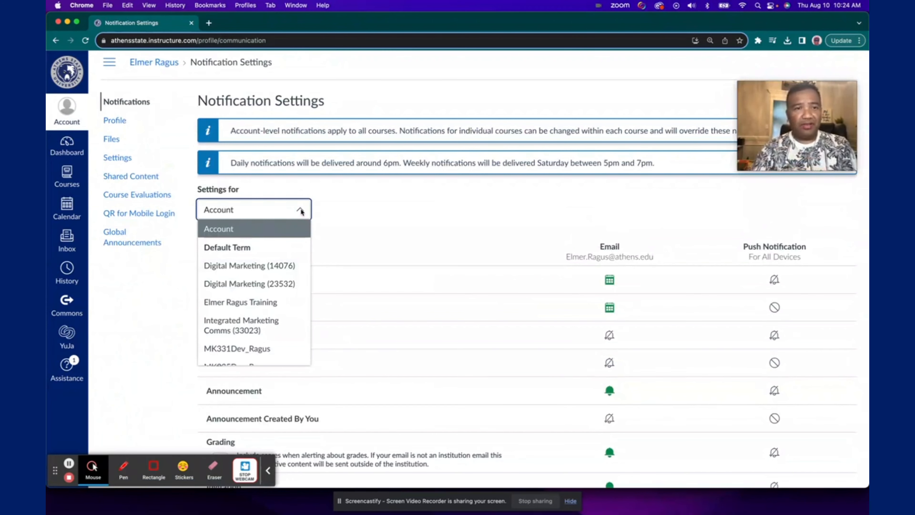
{"action": "scroll", "scroll_direction": "down", "scroll_amount": 3}
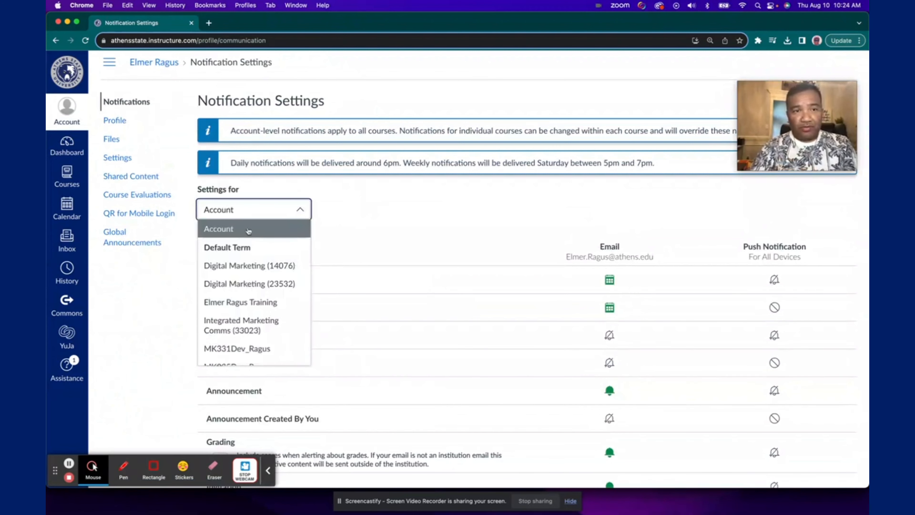
{"action": "scroll", "scroll_direction": "down", "scroll_amount": 3}
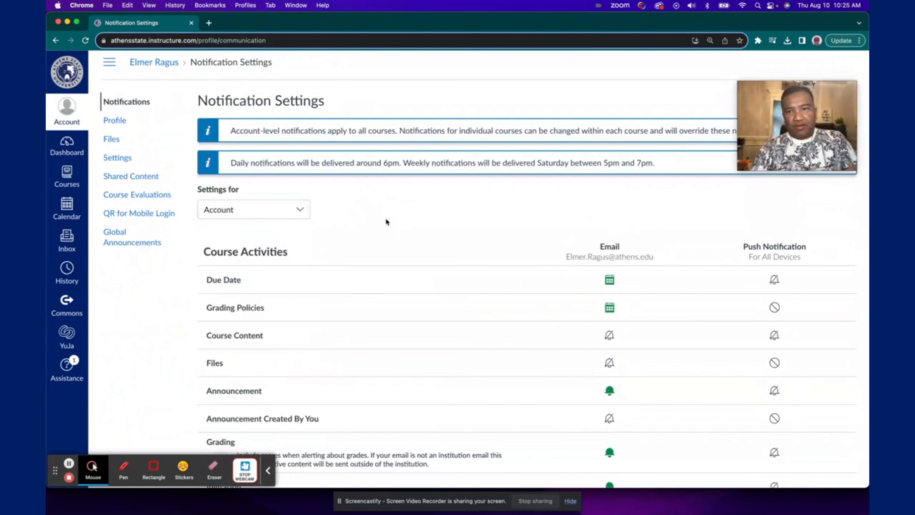
{"action": "mouse_move", "coordinate": [472, 265]}
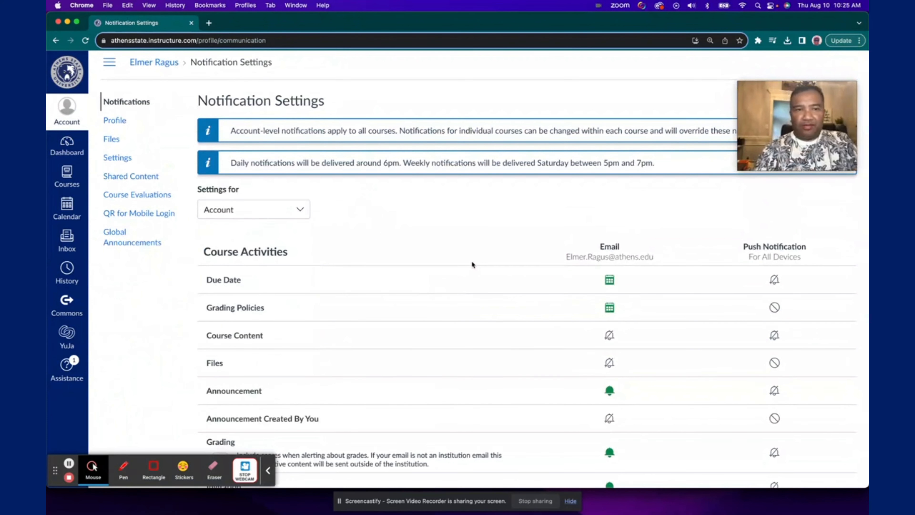
{"action": "mouse_move", "coordinate": [609, 279]}
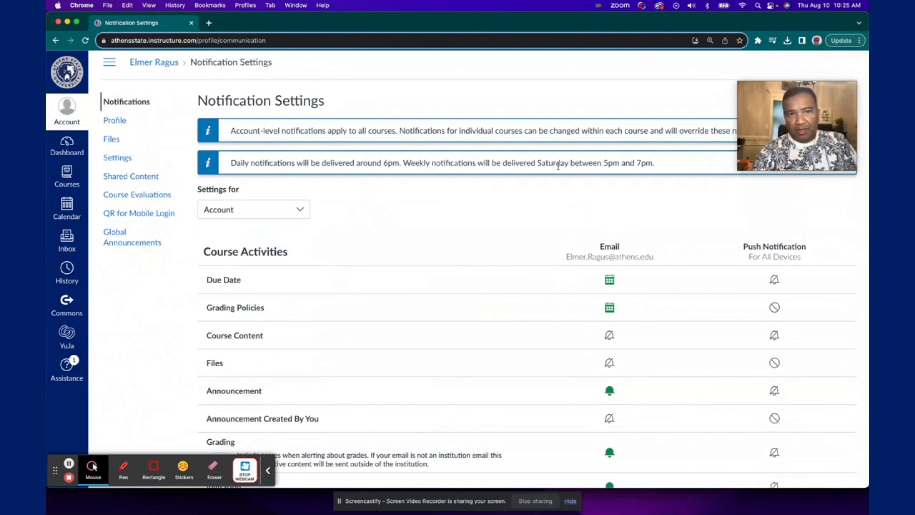
{"action": "mouse_move", "coordinate": [652, 317]}
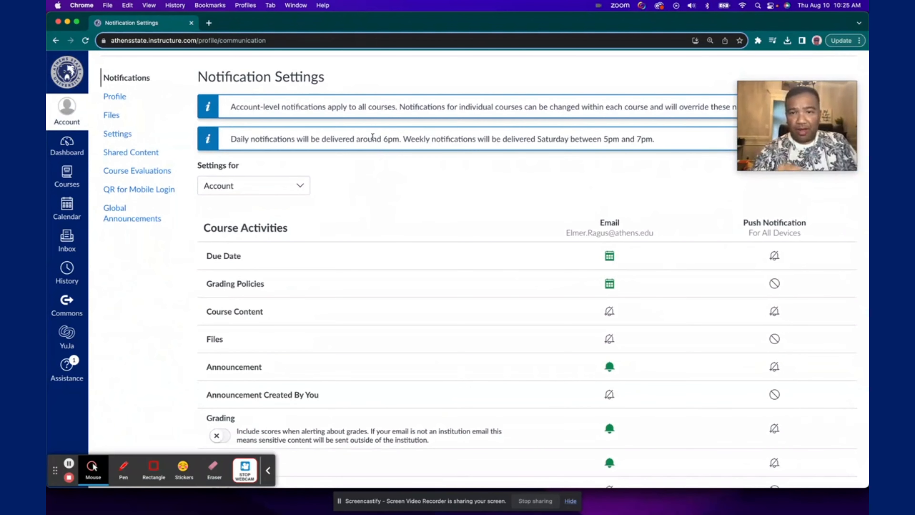
{"action": "scroll", "scroll_direction": "down", "scroll_amount": 3}
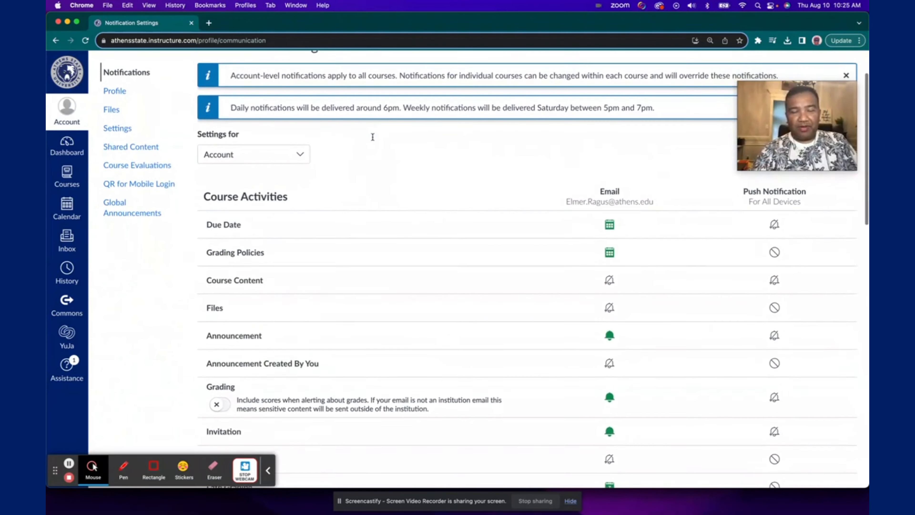